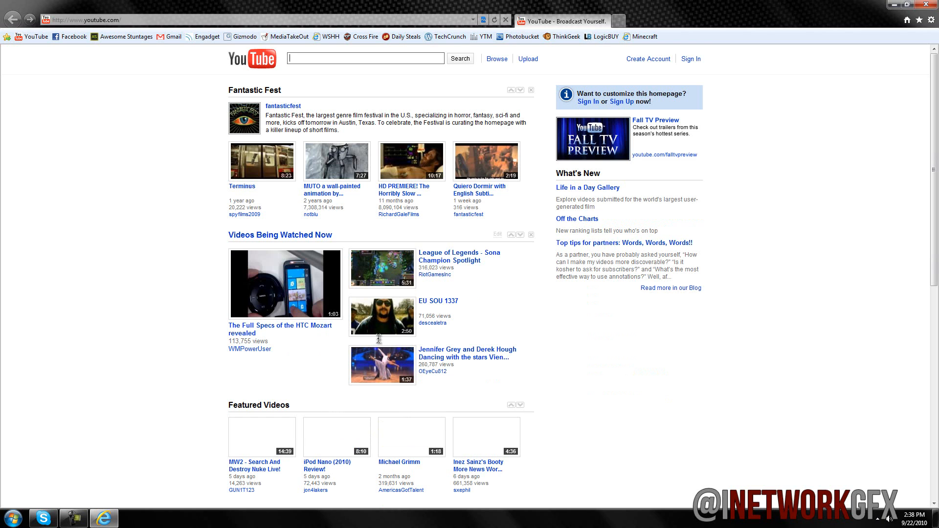
mouse_move(370, 275)
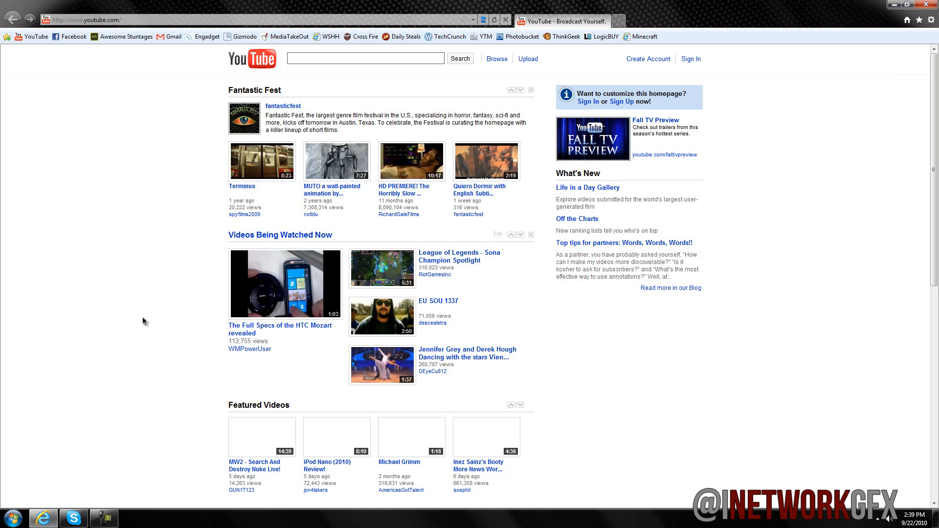
mouse_move(98, 115)
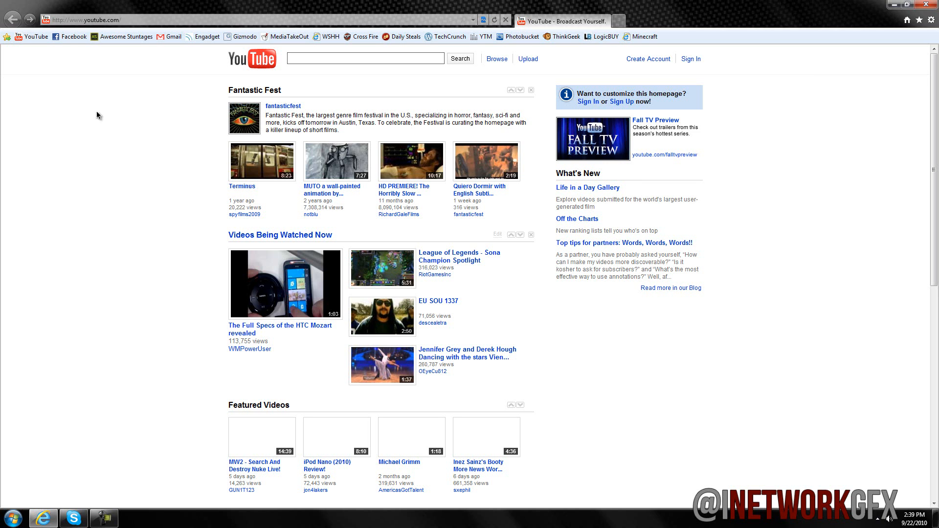
mouse_move(71, 137)
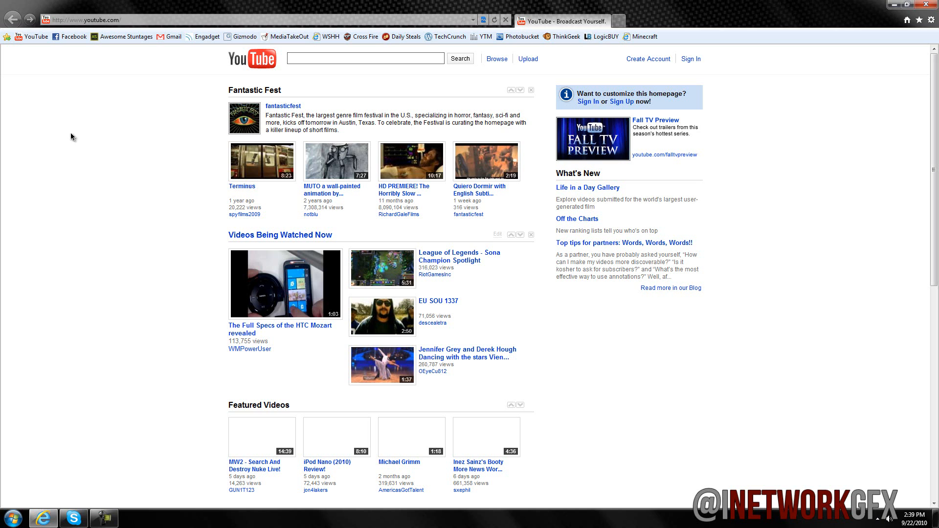
mouse_move(12, 19)
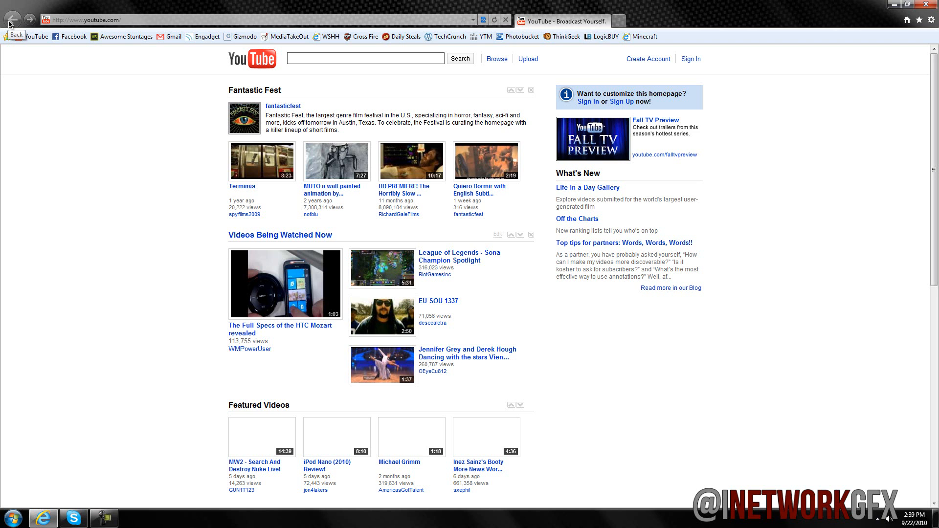
mouse_move(30, 28)
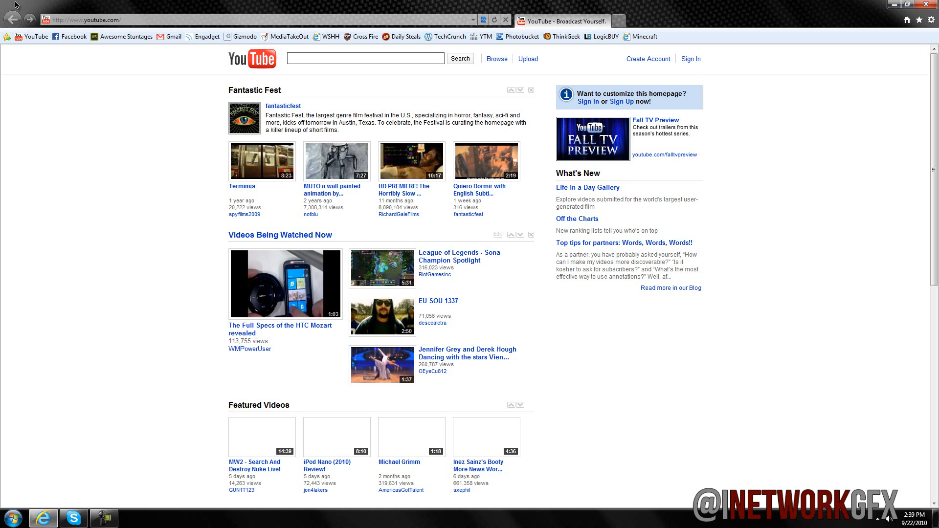
mouse_move(432, 170)
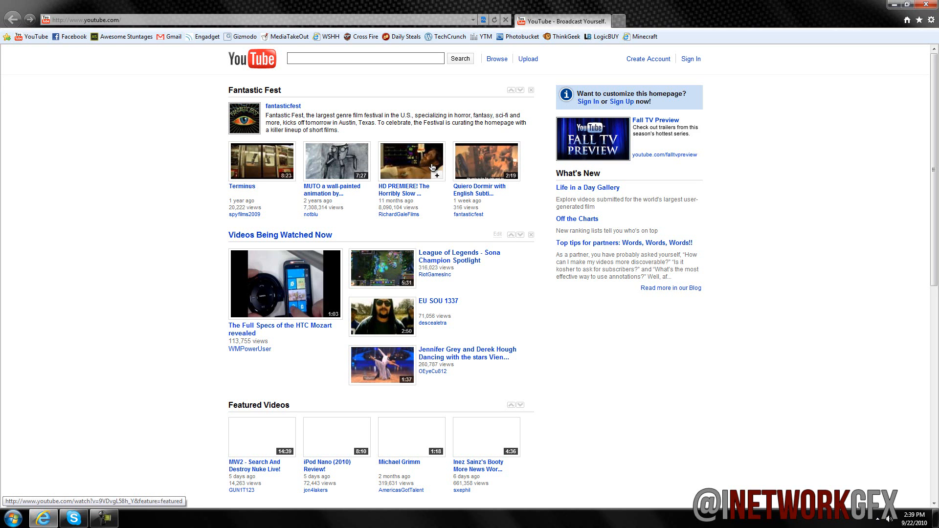
mouse_move(13, 18)
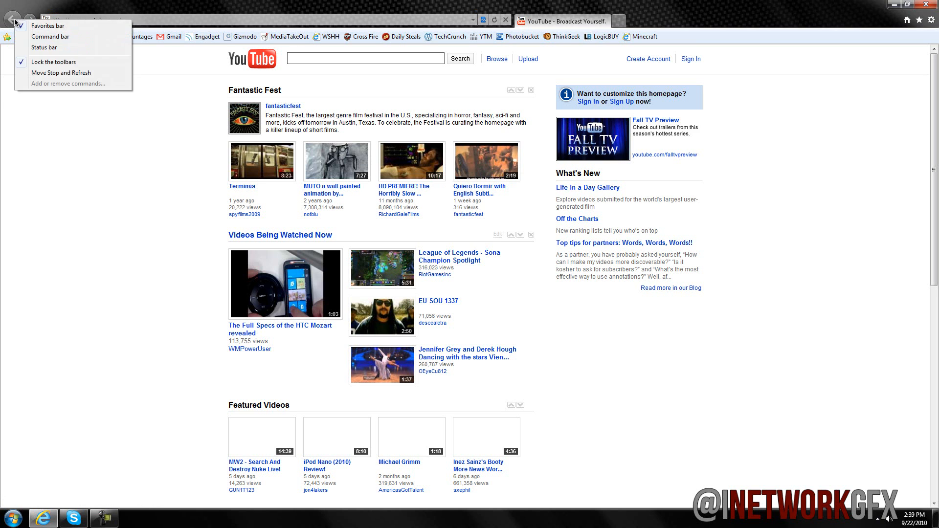
Visit the Fantastic Fest channel page, then go Back to the YouTube homepage
click(47, 25)
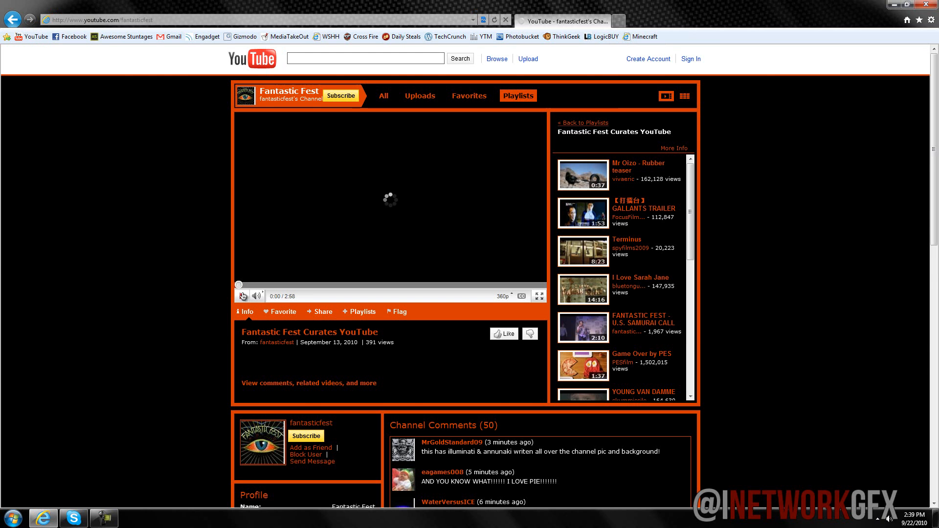
click(242, 295)
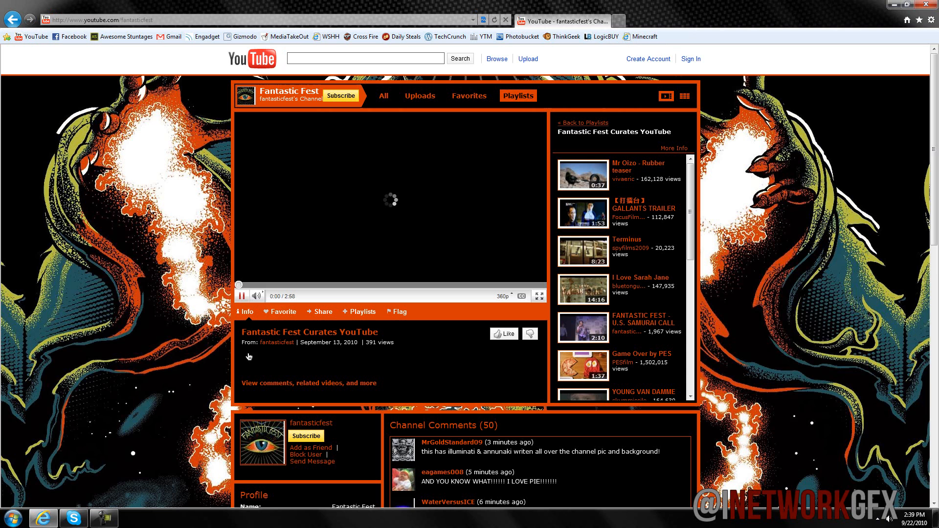
click(241, 295)
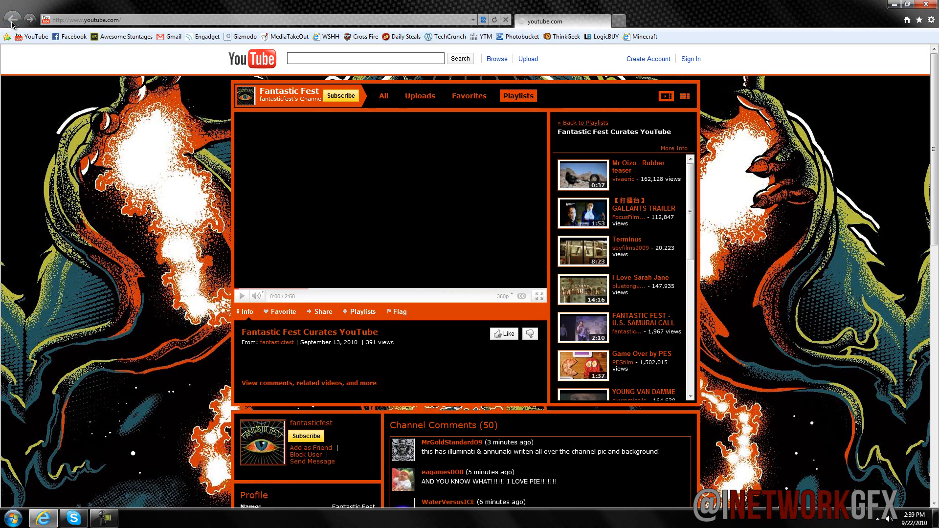
click(13, 20)
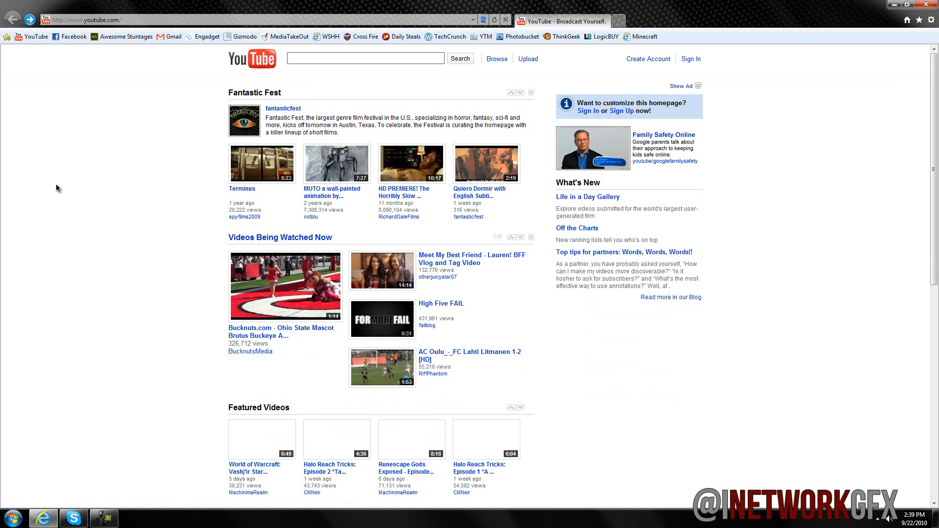
mouse_move(527, 17)
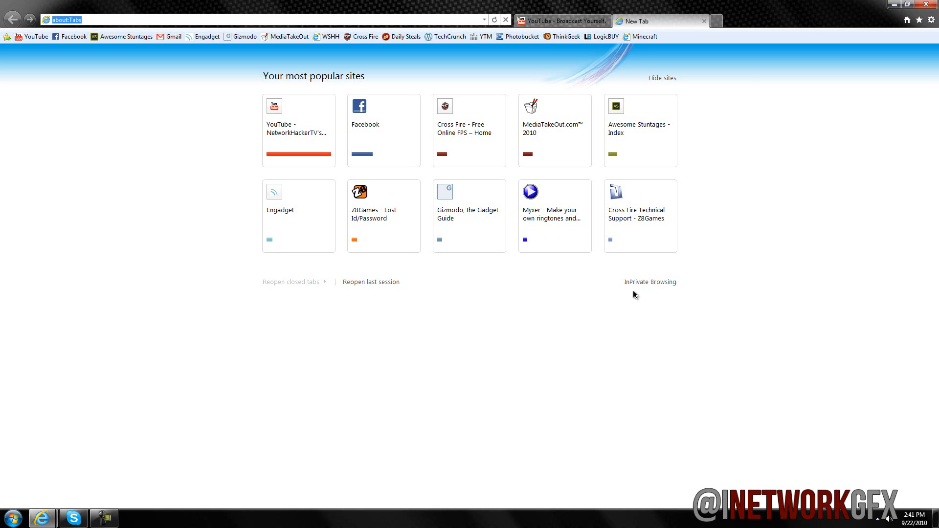
mouse_move(613, 285)
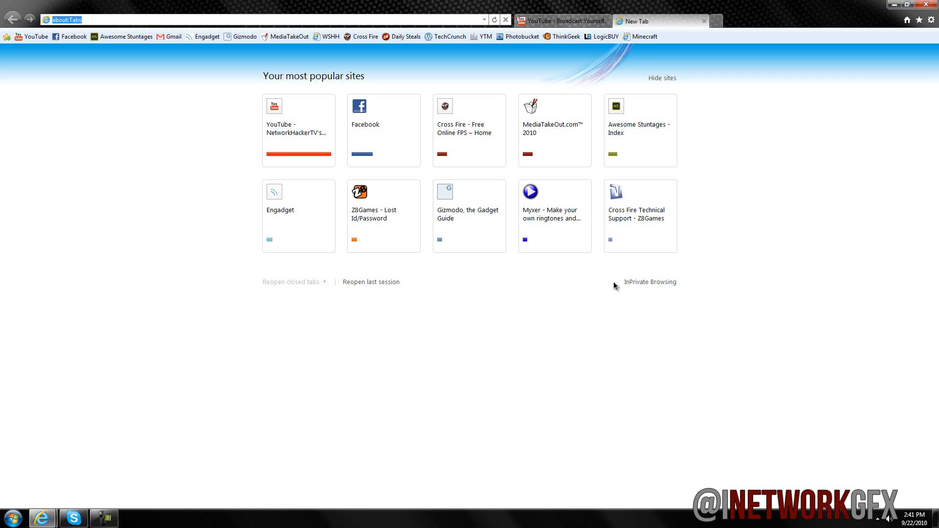
mouse_move(704, 23)
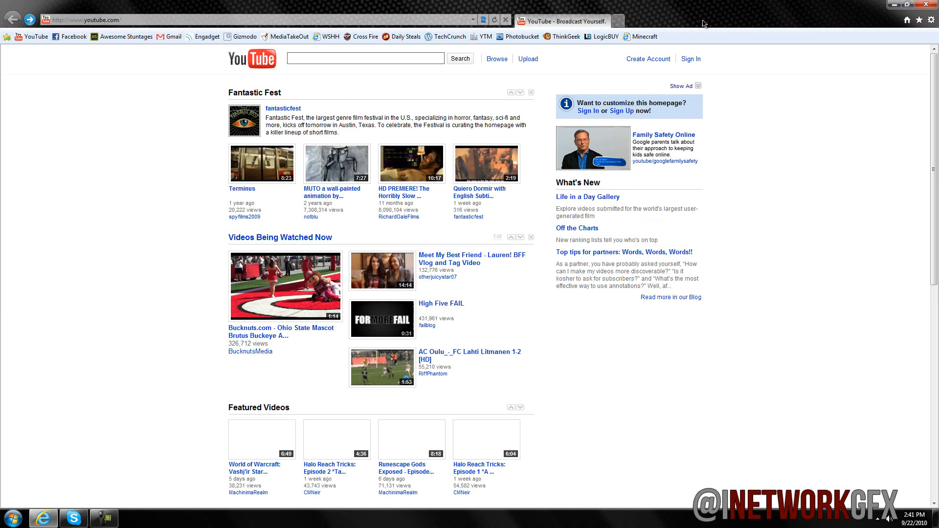
mouse_move(618, 20)
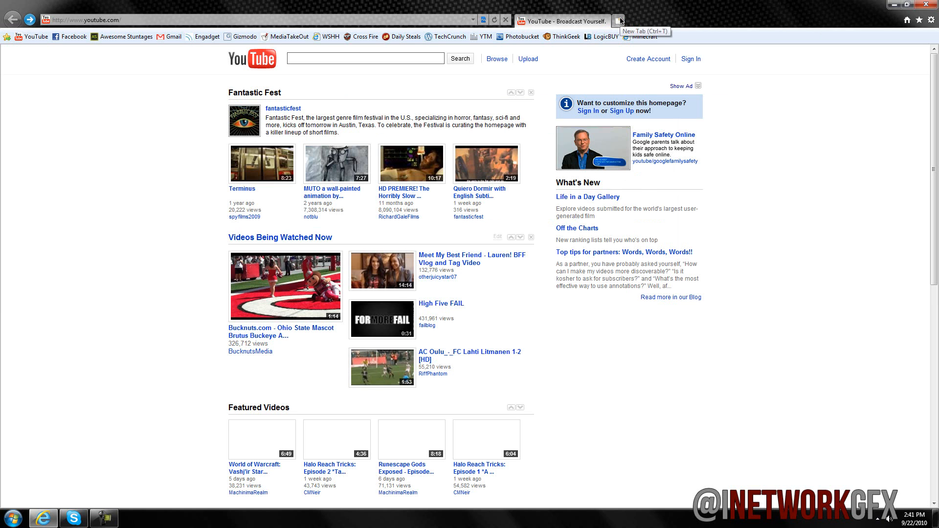
Add a couple of new tabs, then close them so only the YouTube tab remains
click(620, 20)
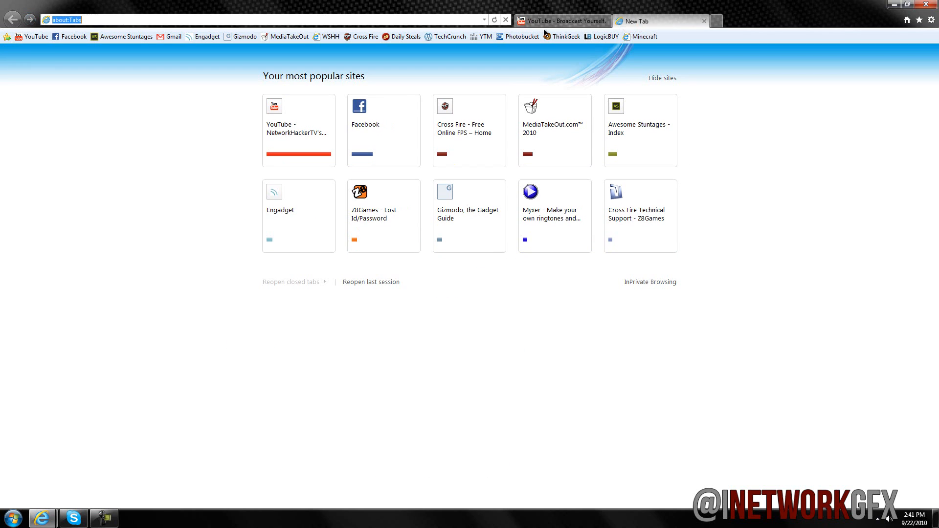
mouse_move(705, 20)
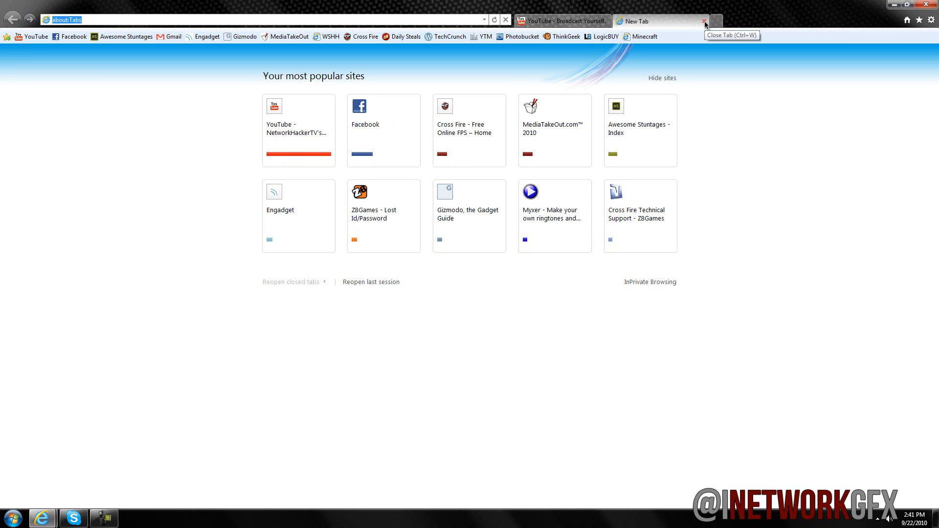
click(716, 21)
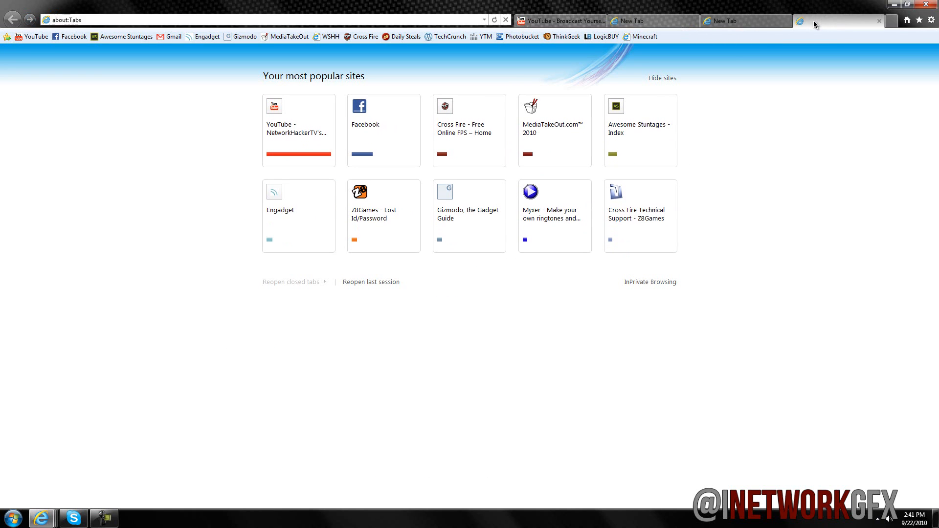
click(832, 20)
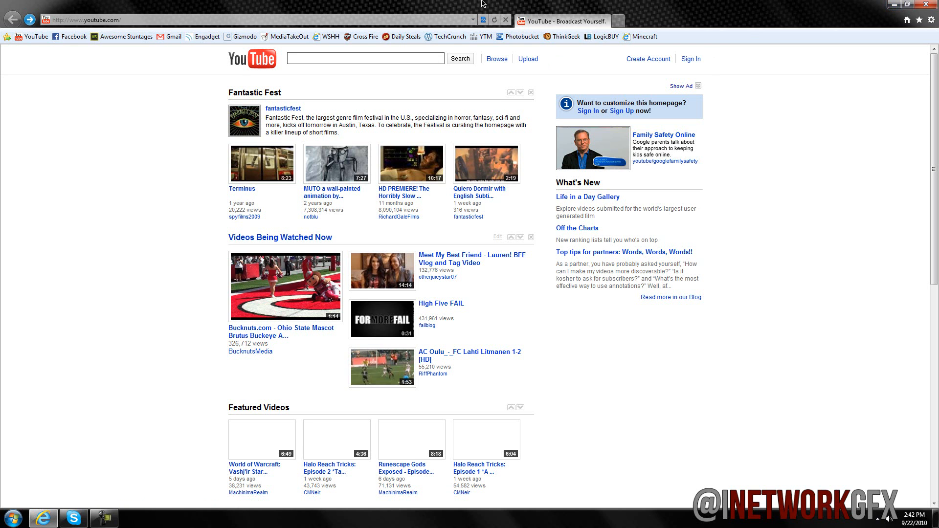
mouse_move(509, 4)
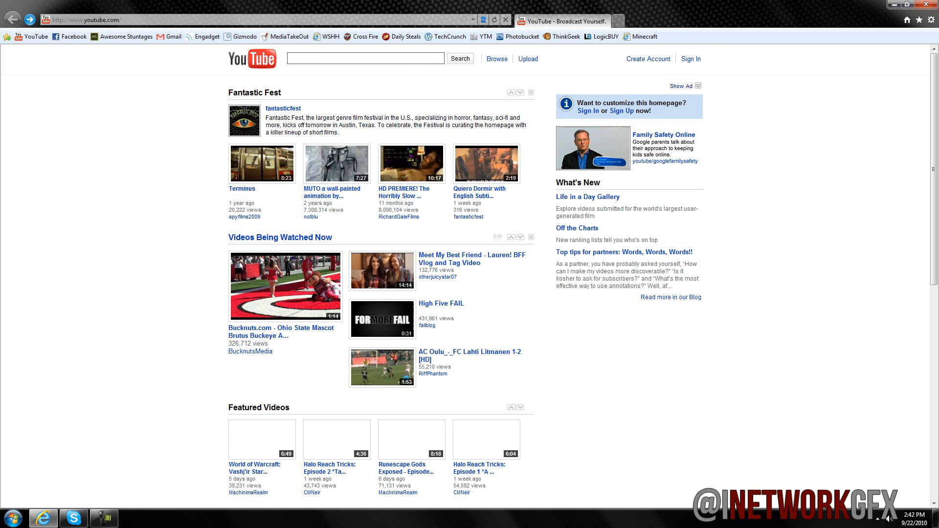
mouse_move(90, 3)
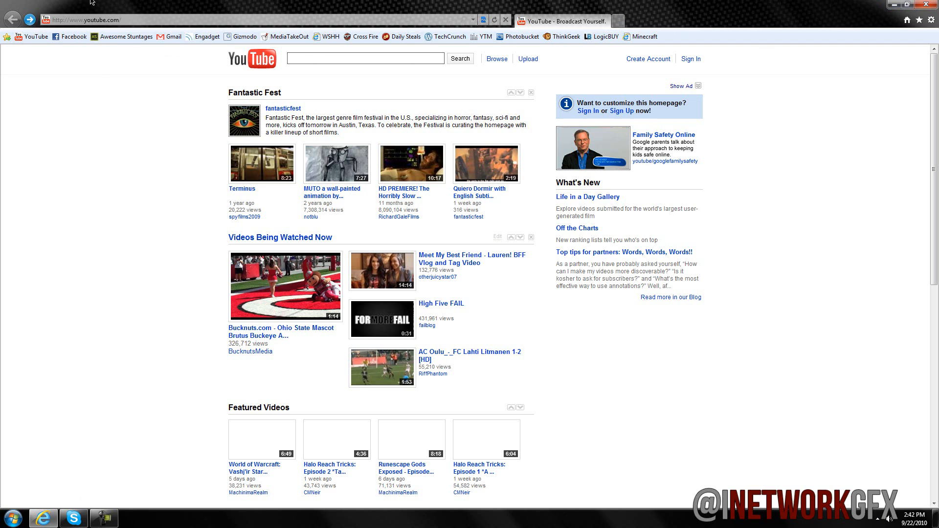
mouse_move(532, 119)
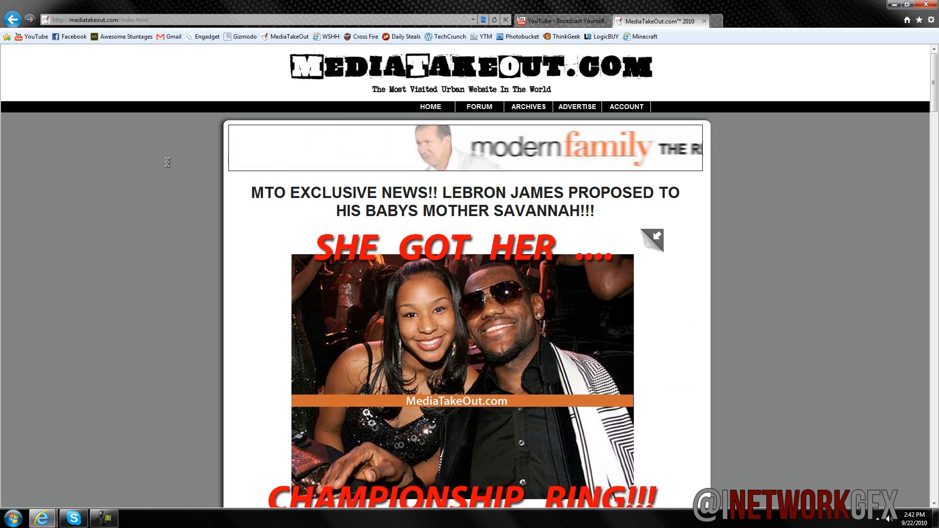
Scroll down the MediaTakeOut page, then switch over to Google Chrome from the taskbar
scroll(down, 3)
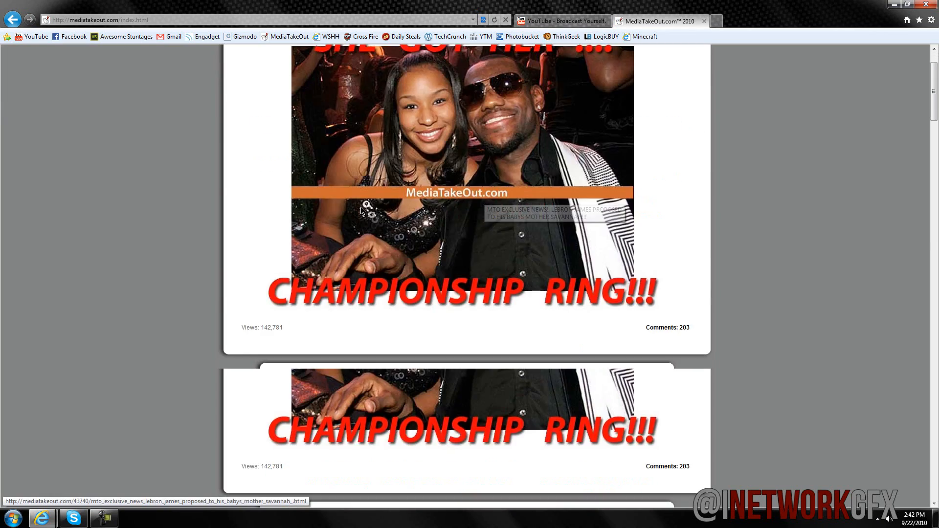
scroll(down, 3)
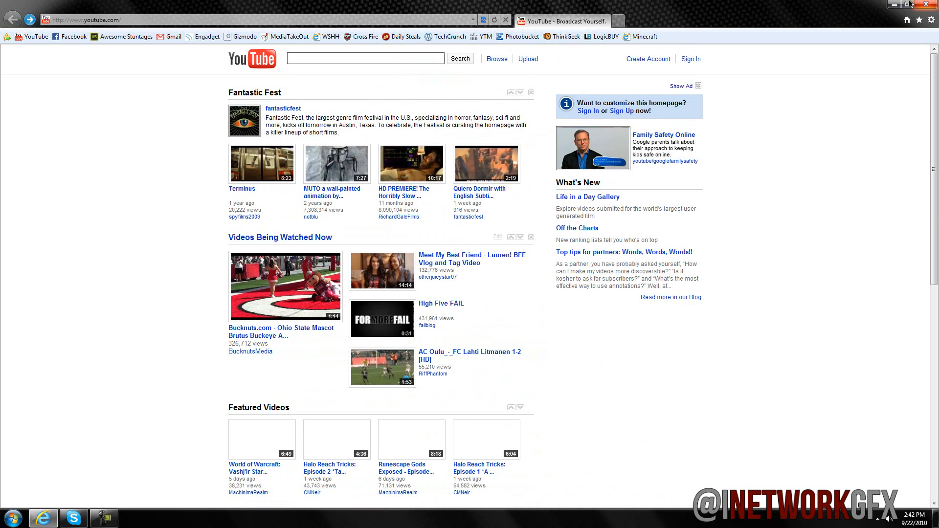
click(930, 5)
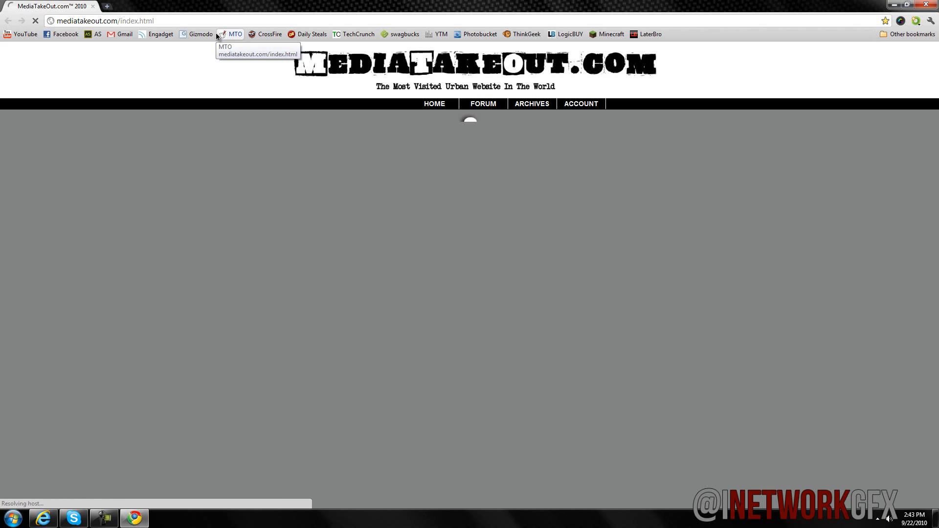
Load MediaTakeOut.com from the MTO bookmark in Chrome and scroll down the page
click(234, 34)
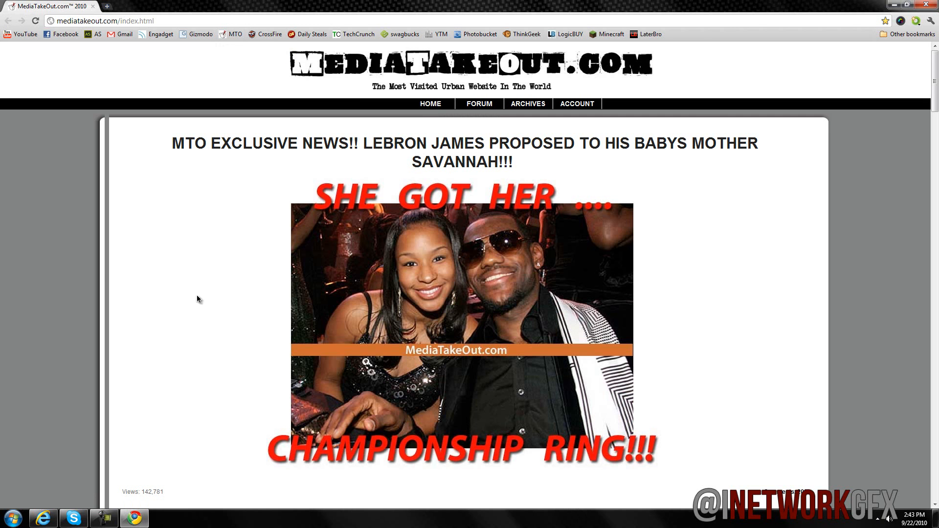
scroll(down, 3)
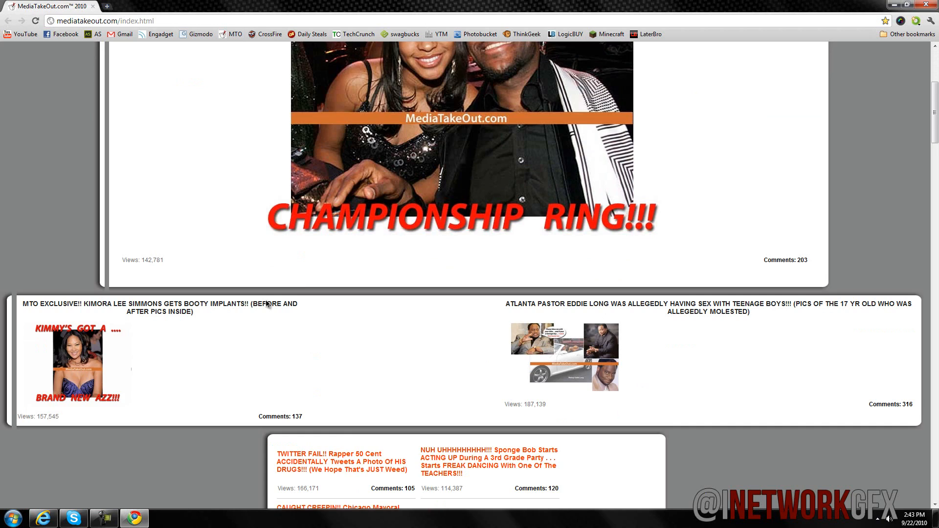
scroll(down, 3)
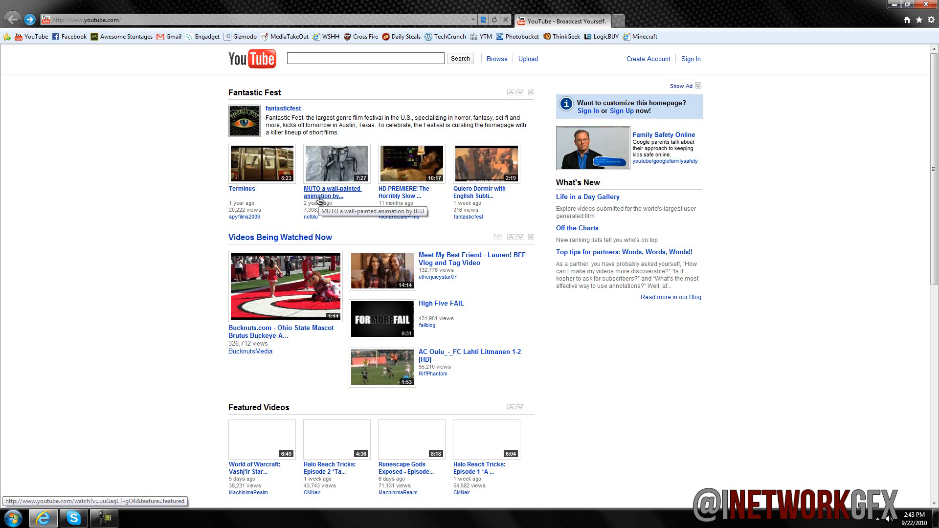
mouse_move(143, 183)
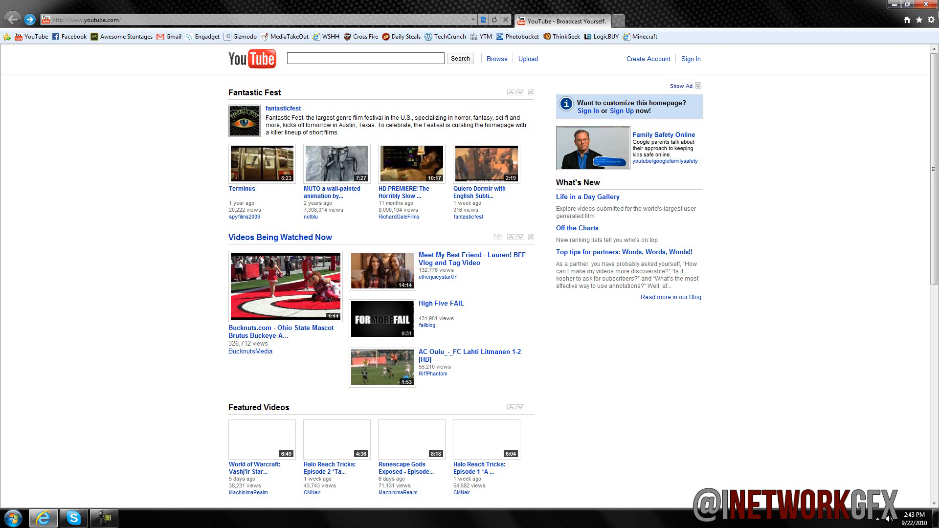
mouse_move(930, 20)
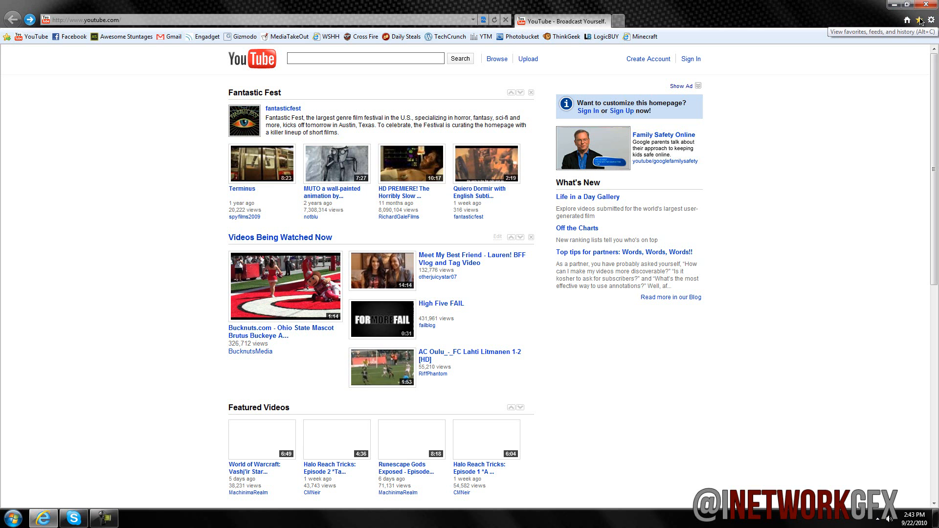
Show the gear Tools menu (print, zoom, safety, downloads, options) over YouTube
click(929, 19)
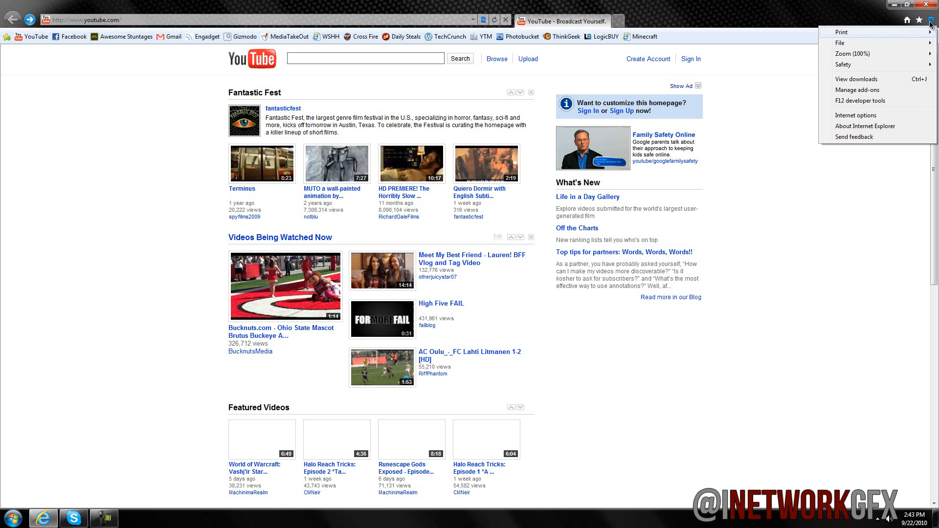